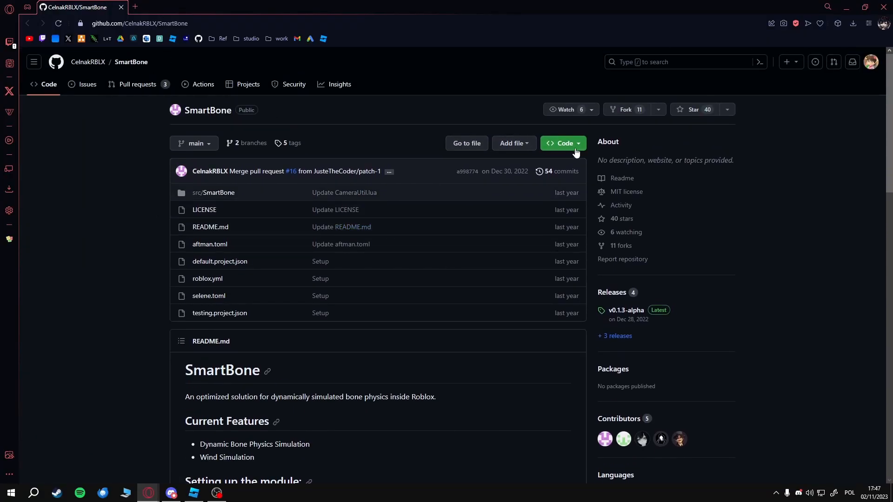
Copy the HTTPS clone URL from the SmartBone GitHub repository's Code menu
click(563, 143)
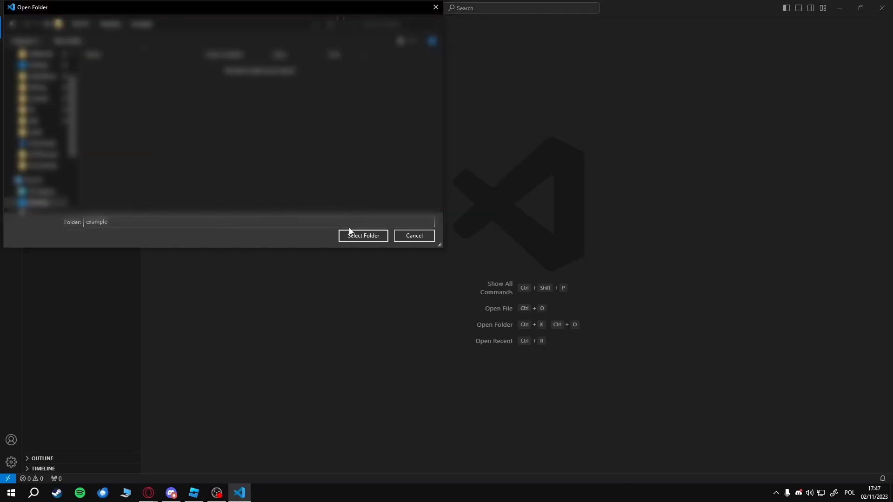
Git clone SmartBone into the example folder and open src/SmartBone/init.lua
click(363, 235)
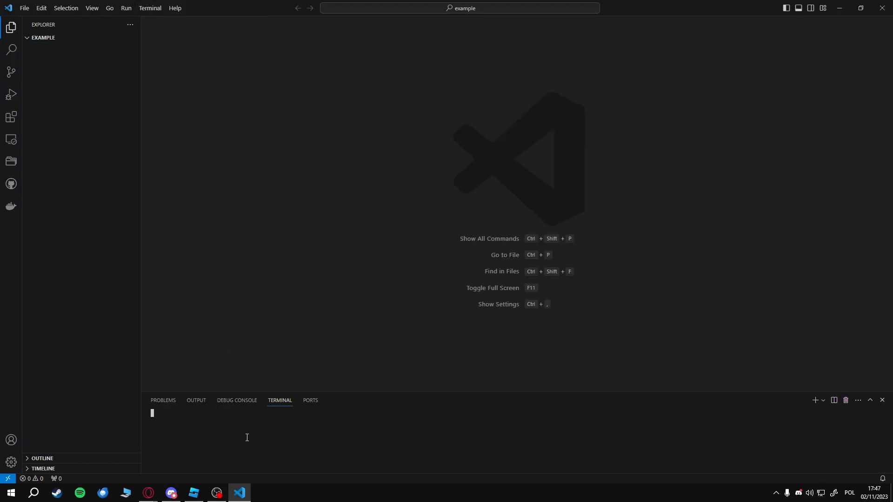
text(git clo)
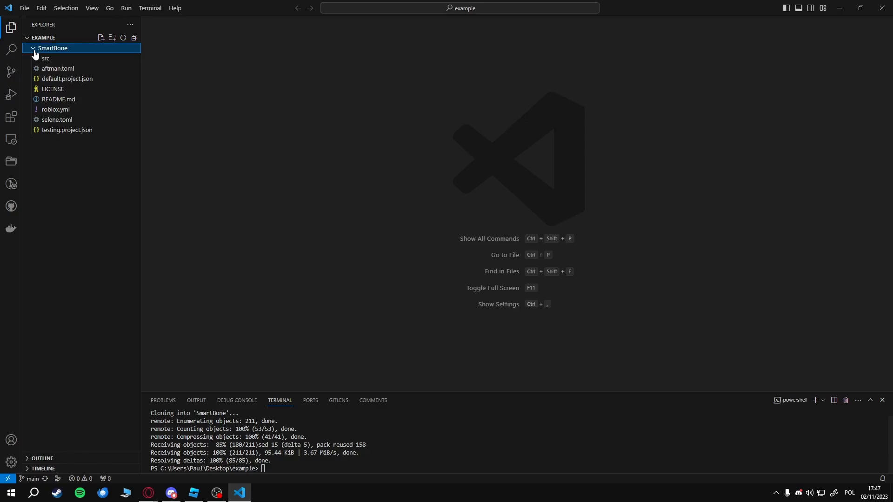
click(45, 58)
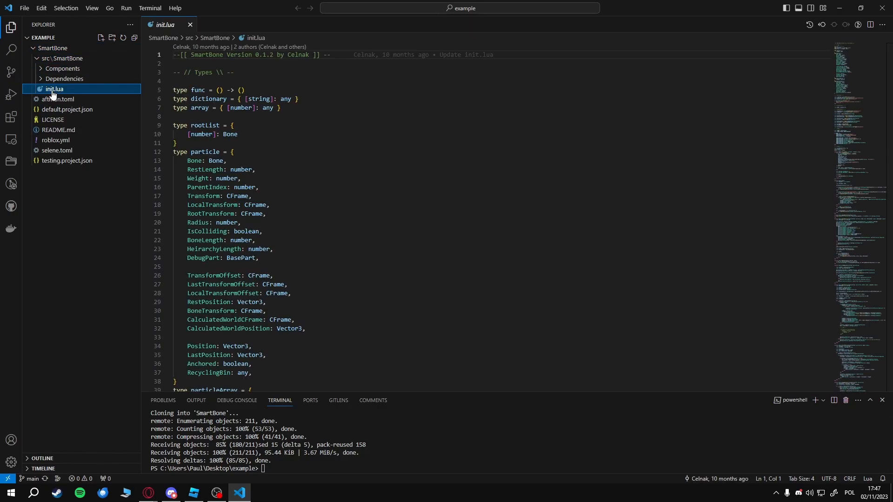
click(63, 79)
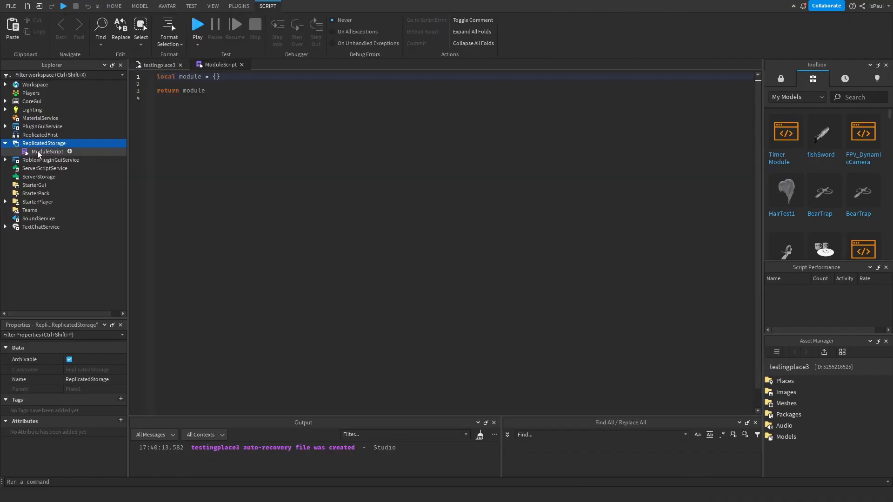
Name the ModuleScript SmartBone, paste init.lua's code, and add a Dependencies folder
text(SmartBone/tree/main/src/SmartBone)
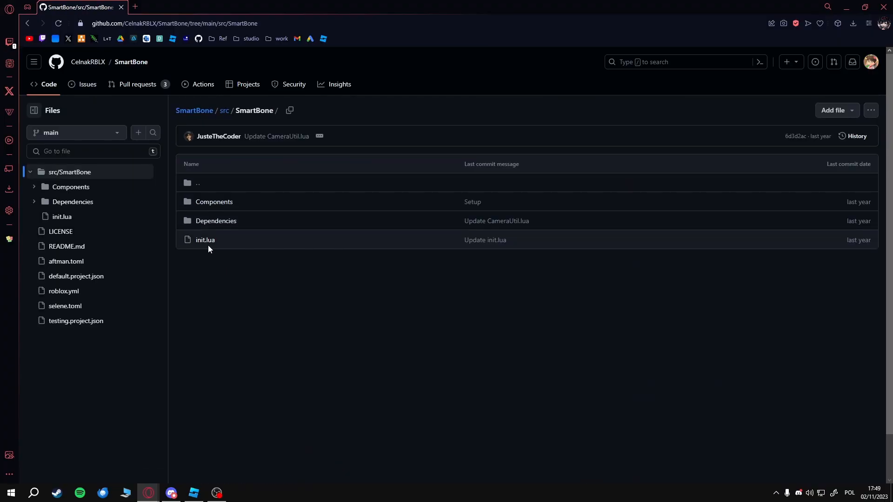
click(205, 240)
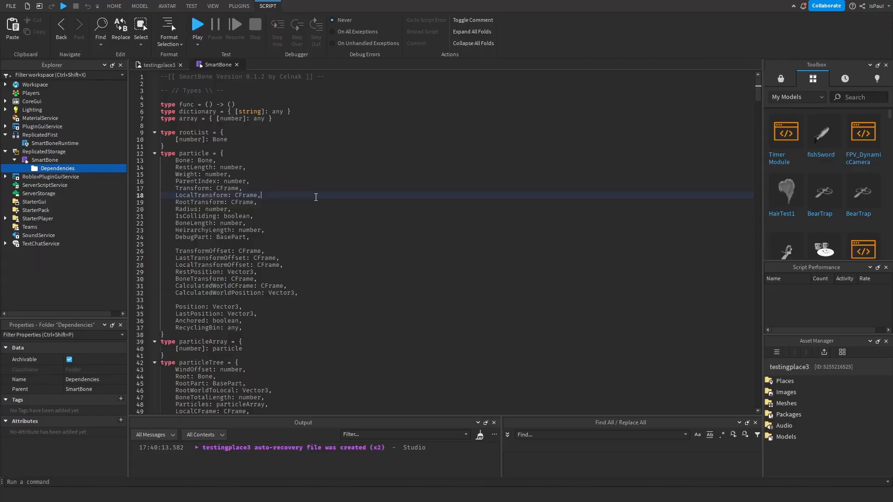
text(depend)
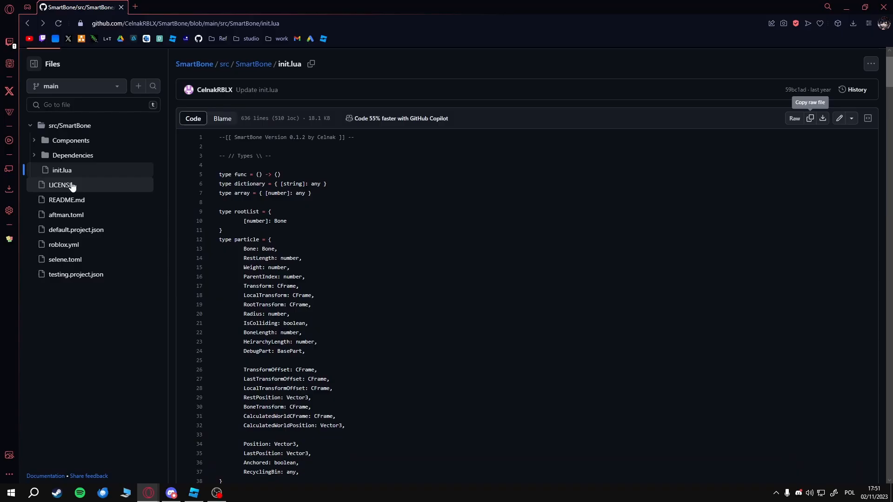
Add a Components folder under SmartBone with a new ModuleScript inside it
click(71, 140)
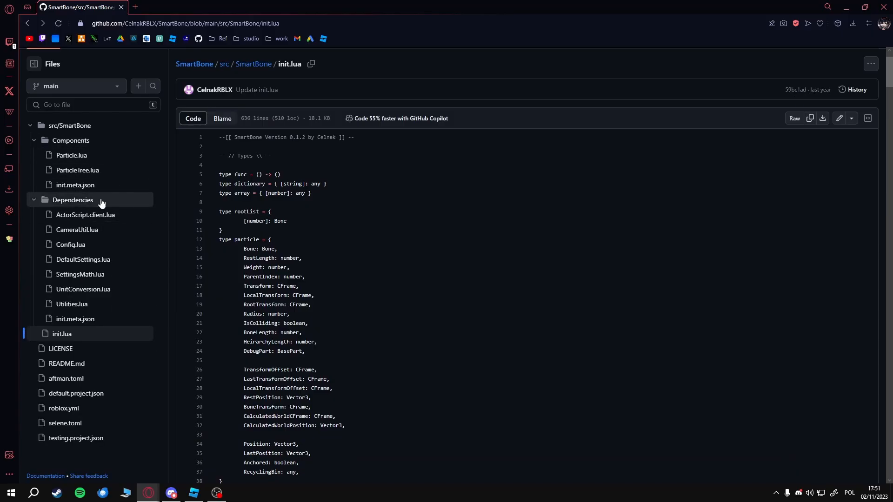
scroll(down, 3)
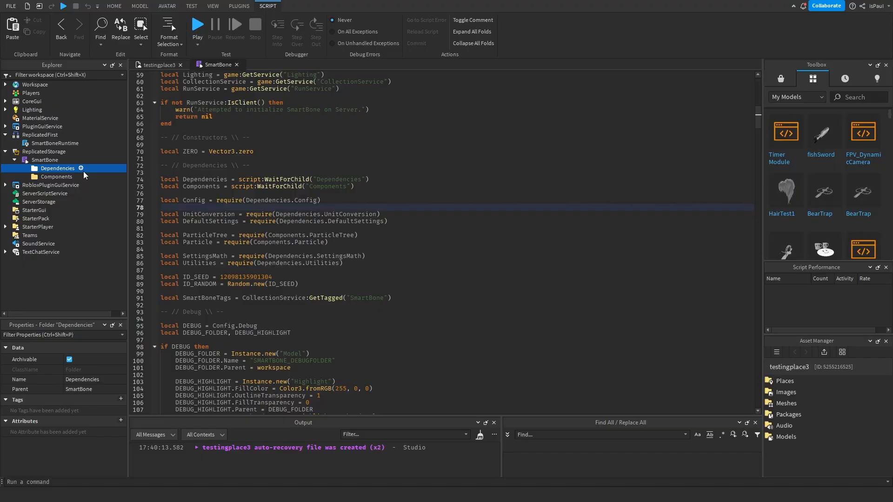
click(79, 177)
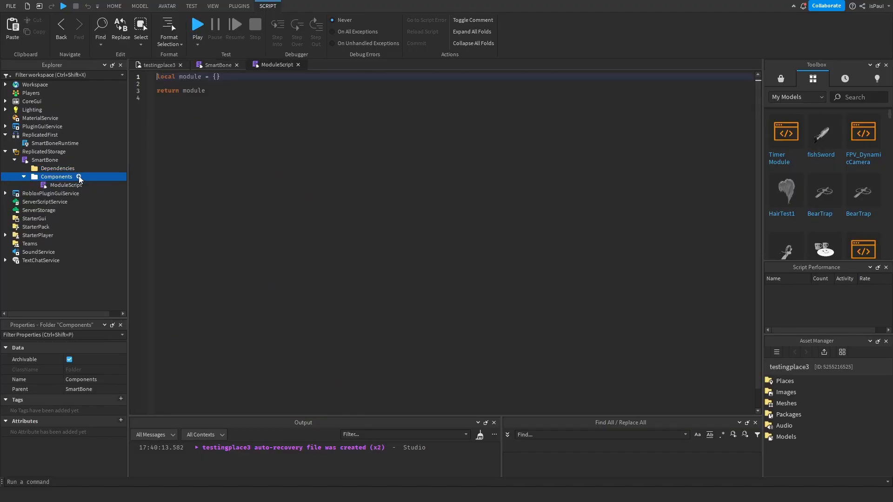
click(65, 185)
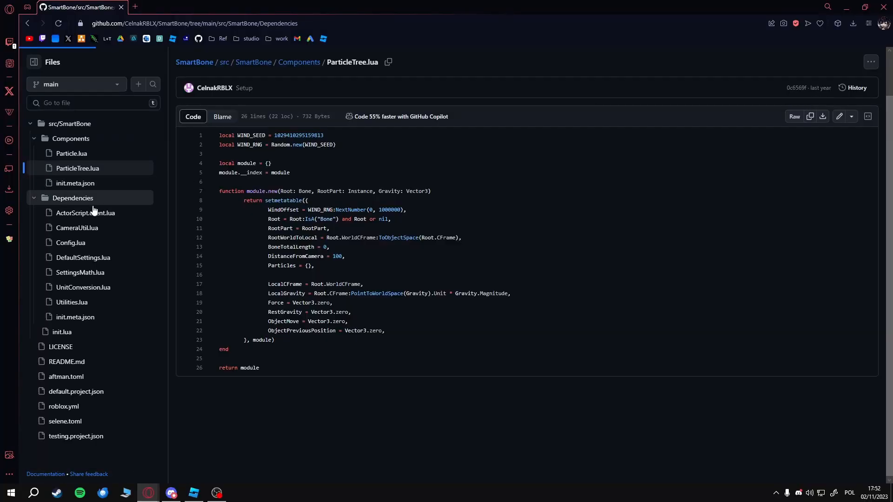
Copy the DefaultSettings, SettingsMath and Utilities sources into matching Dependencies scripts
click(73, 198)
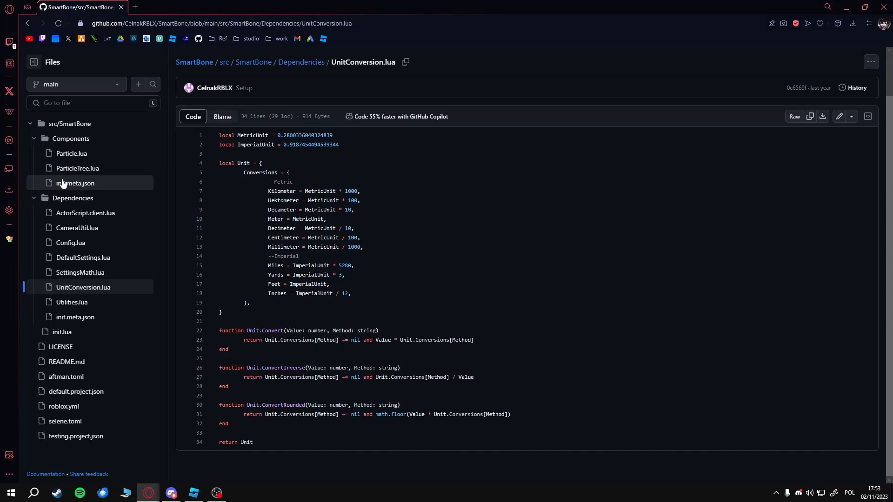
click(82, 257)
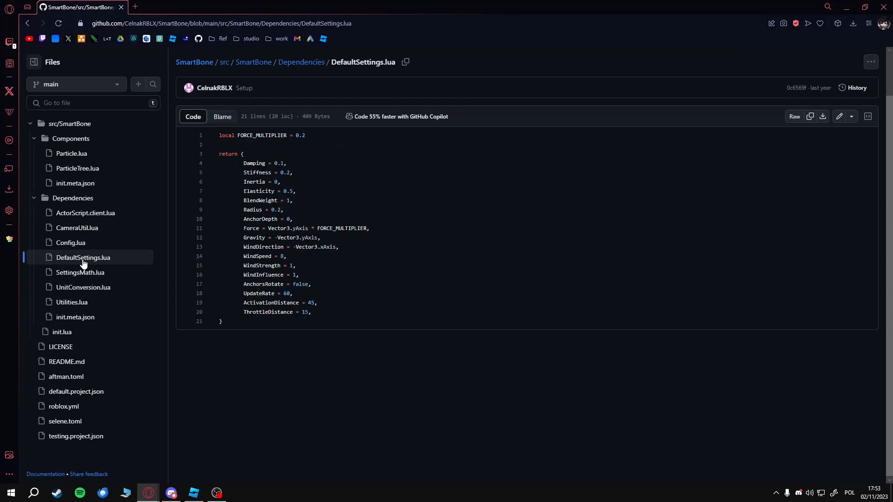
mouse_move(810, 116)
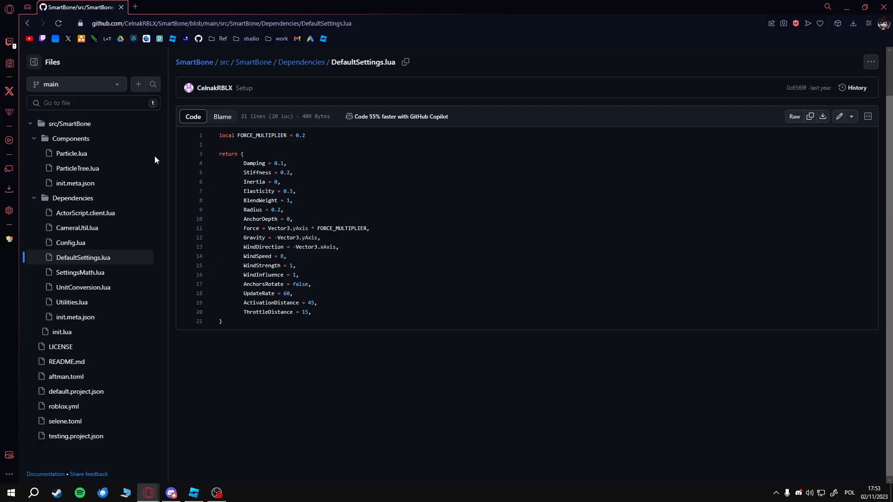
click(80, 272)
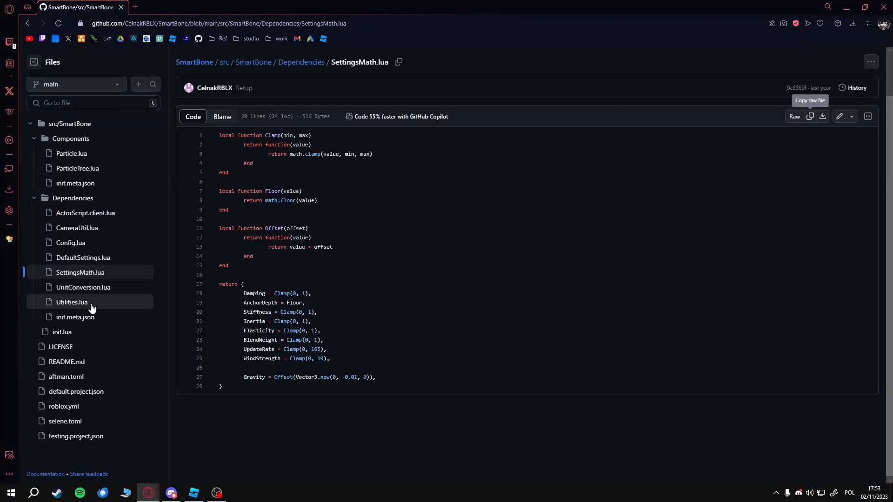
click(72, 302)
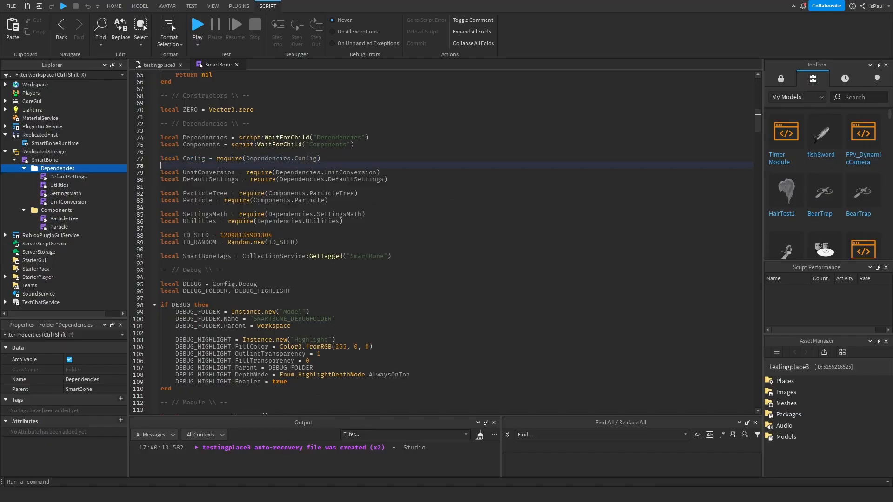
Add Config and ActorScript modules to Dependencies from their GitHub sources
text(mo)
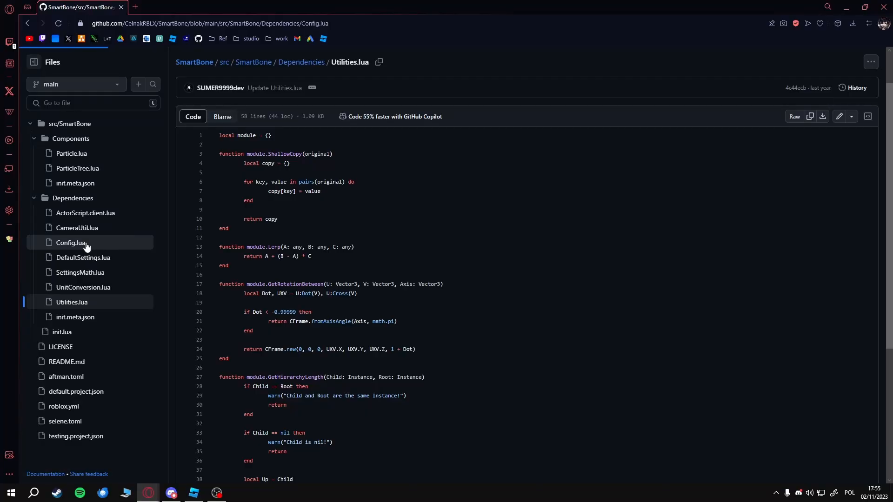
click(70, 243)
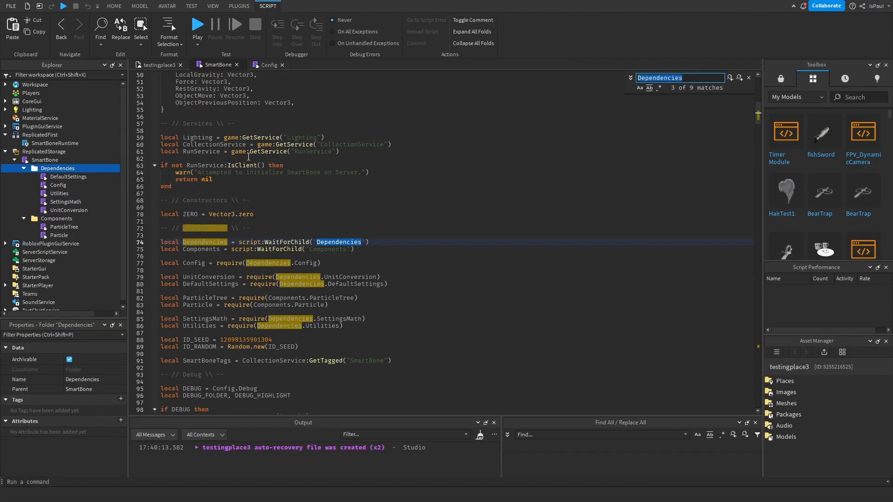
click(730, 78)
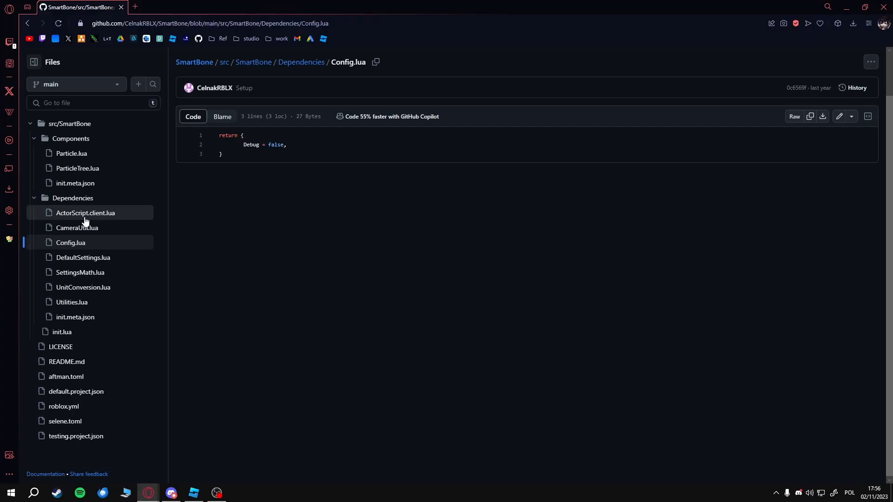
click(86, 212)
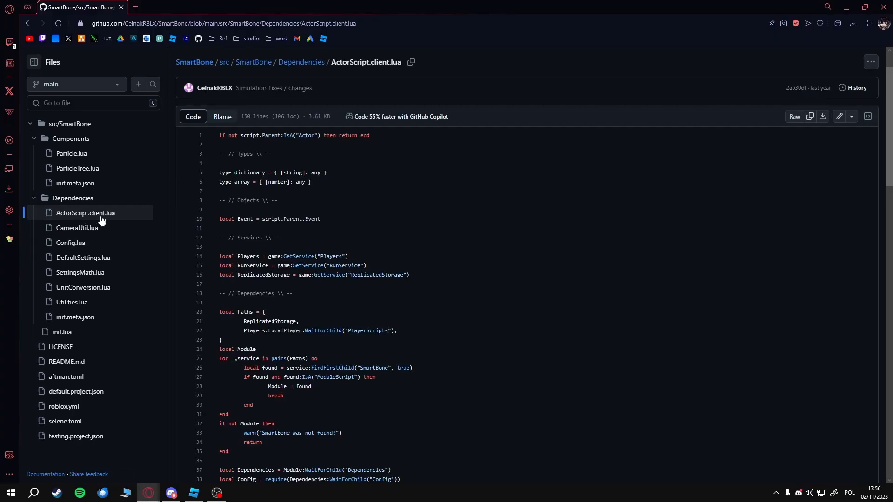
mouse_move(88, 221)
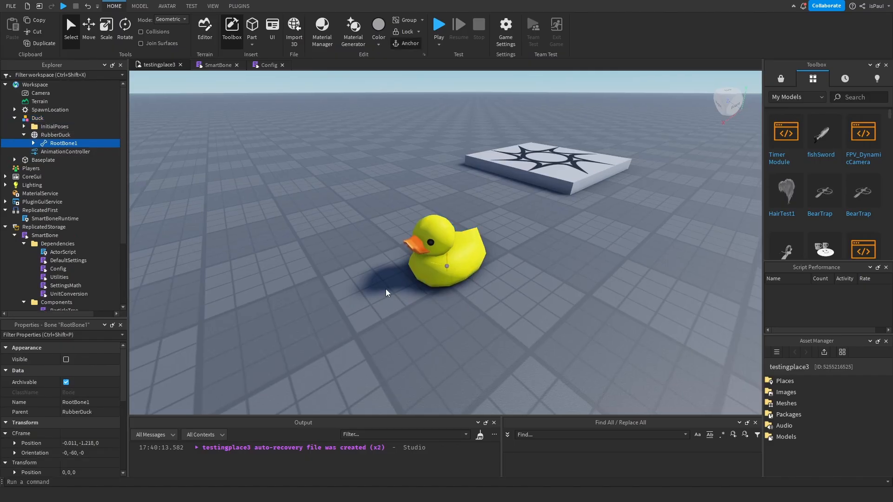
Expand RootBone1, select RubberDuck, and confirm its SmartBone tag in Tag Editor
click(42, 142)
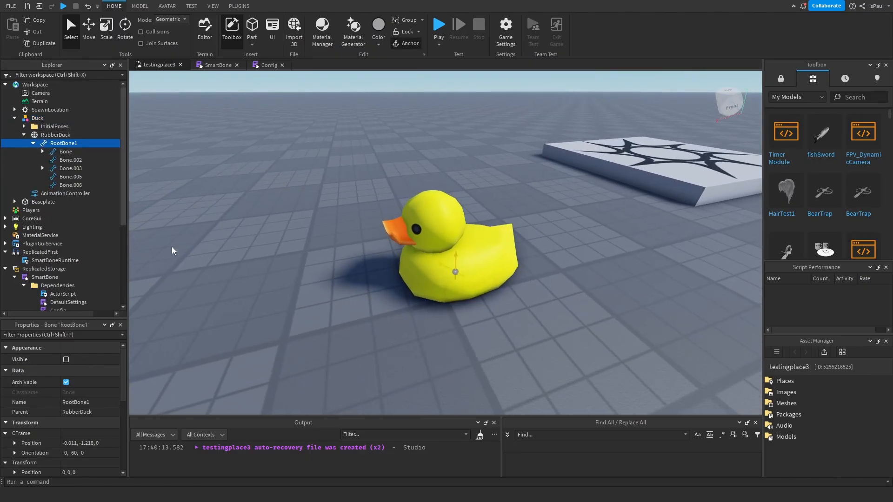
click(56, 135)
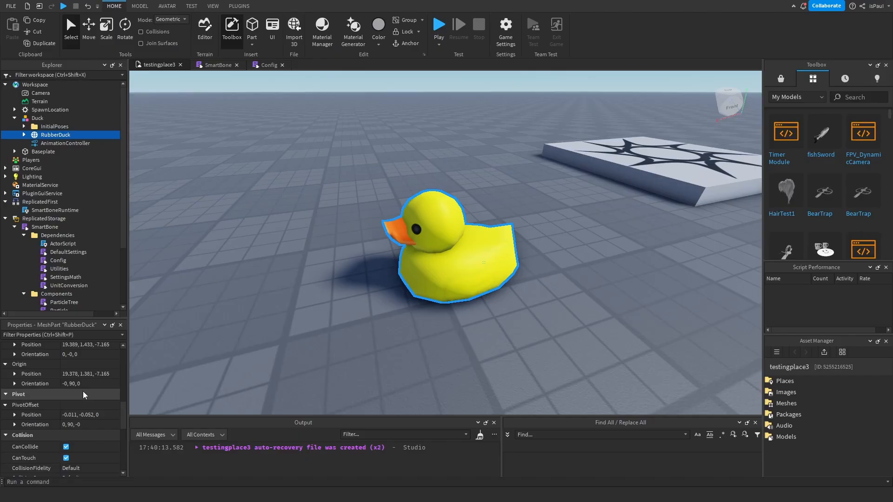
click(213, 5)
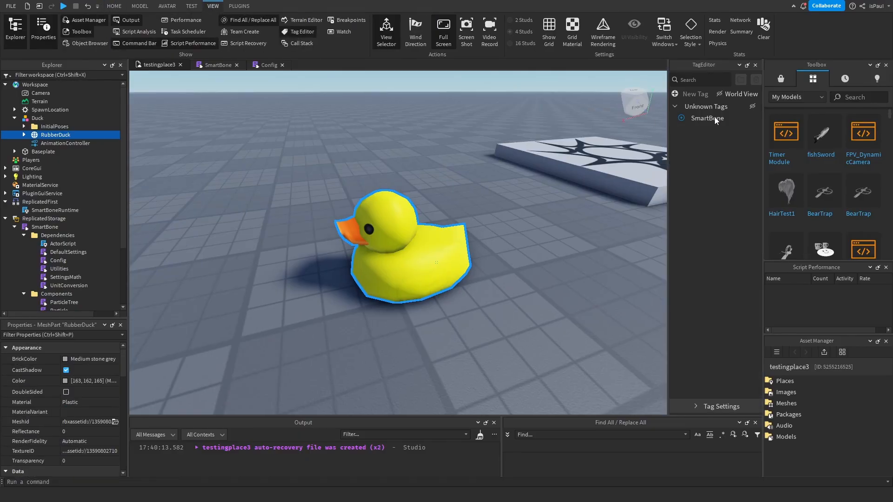
click(114, 6)
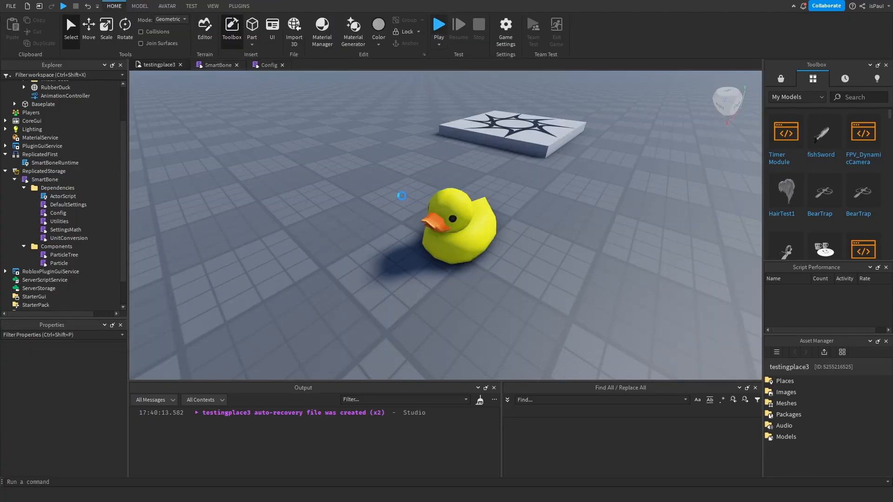
Play-test, stop on the CameraUtil infinite-yield warning, and insert a ModuleScript in Dependencies
click(438, 25)
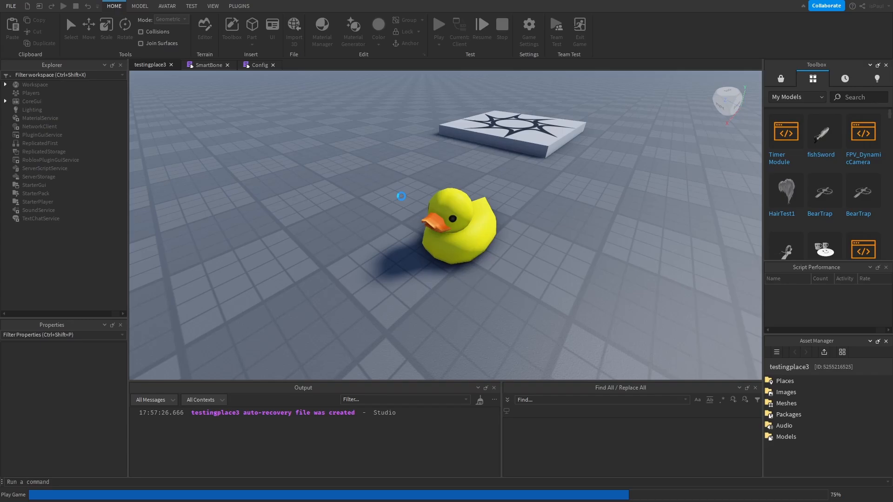
click(438, 25)
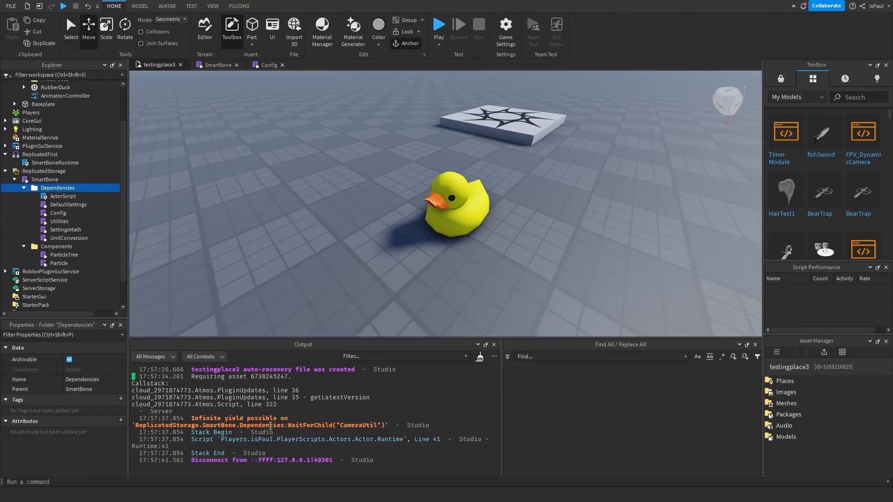
text(mo)
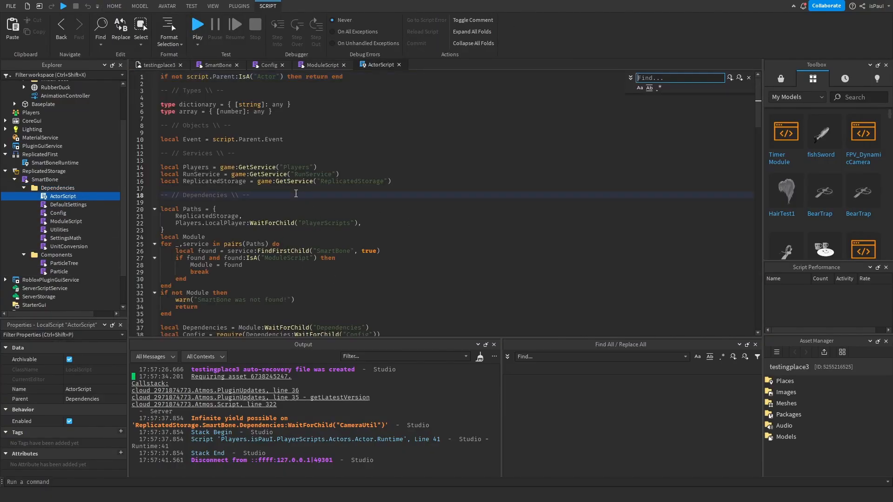
Find the camera require in ActorScript and fill the new module with CameraUtil.lua
text(camera)
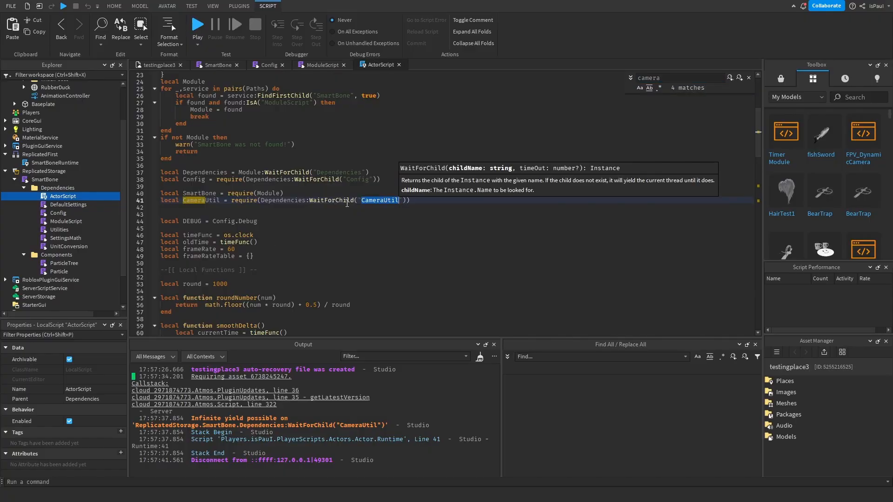
click(65, 221)
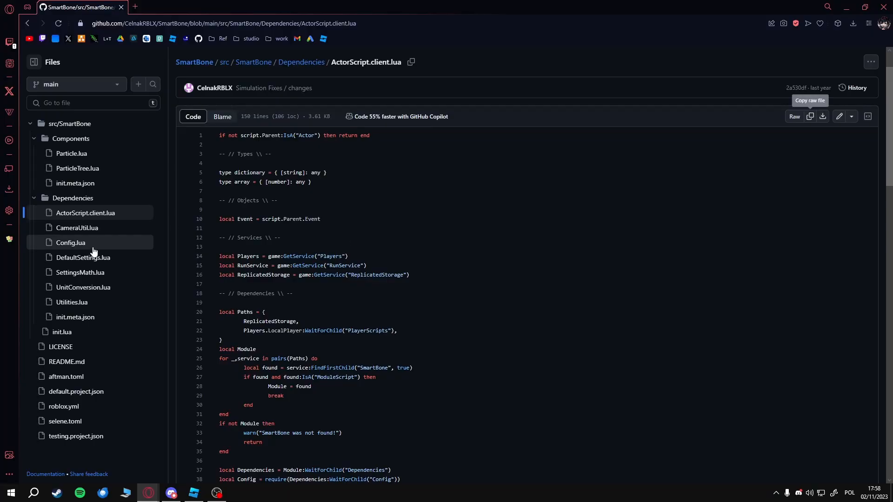
click(77, 228)
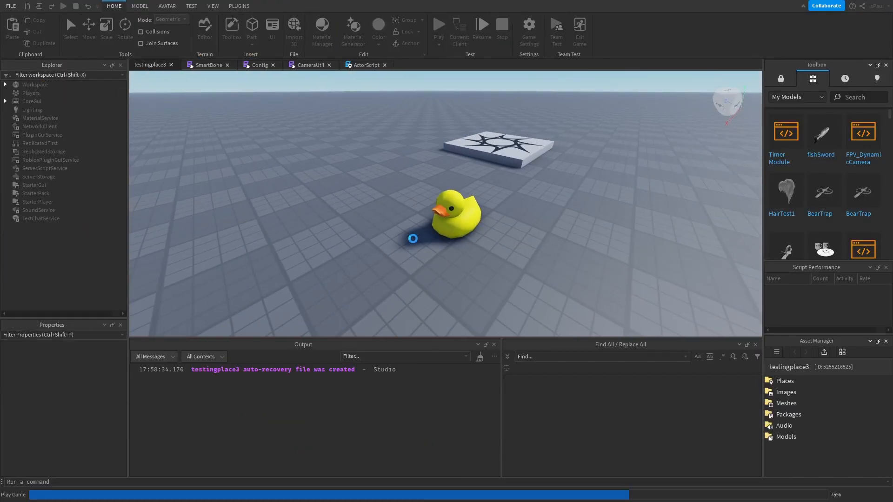
Play-test again and walk the avatar around the duck with no CameraUtil warning
click(438, 25)
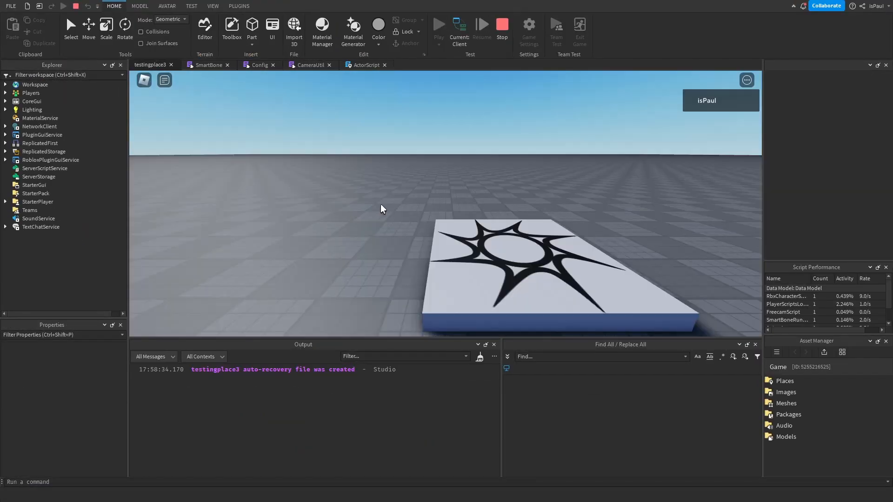
click(232, 27)
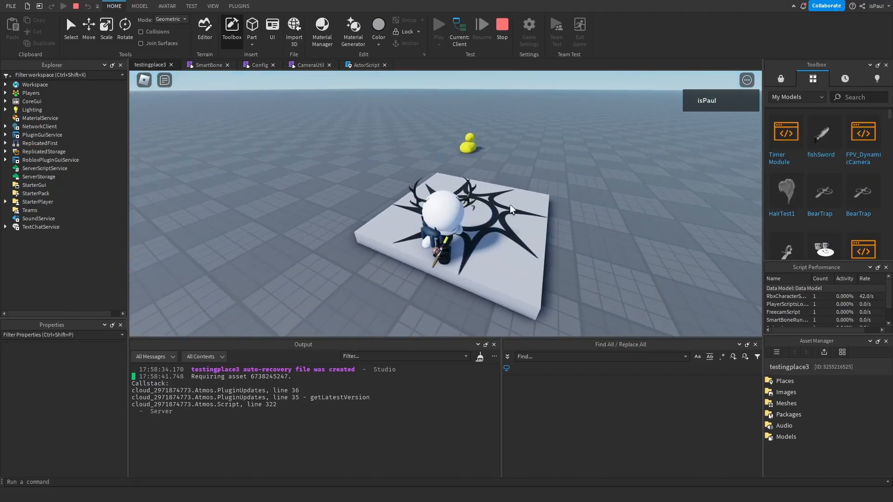